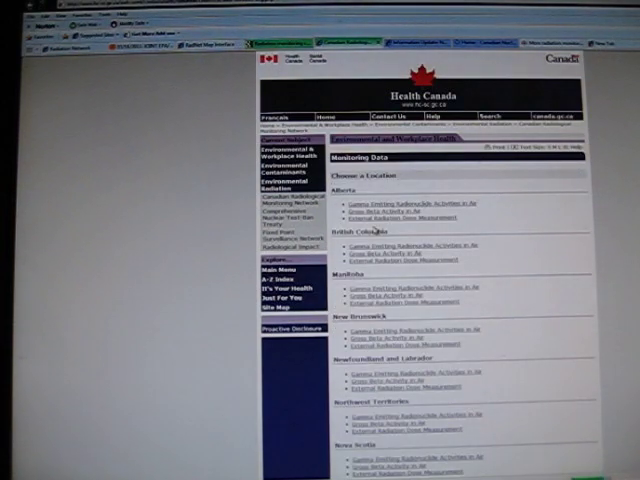
scroll("down", 3)
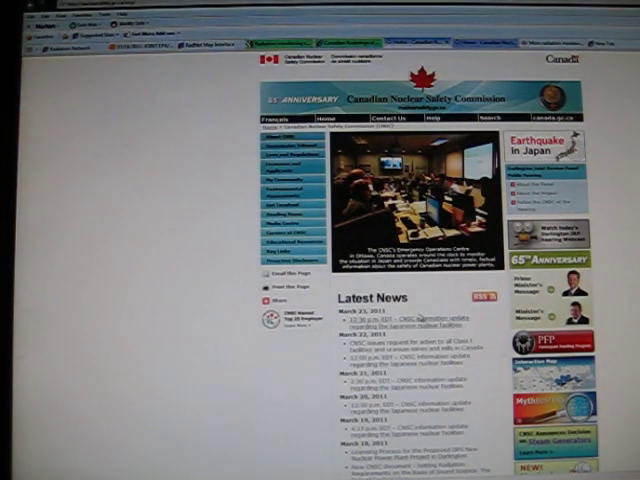
scroll("down", 3)
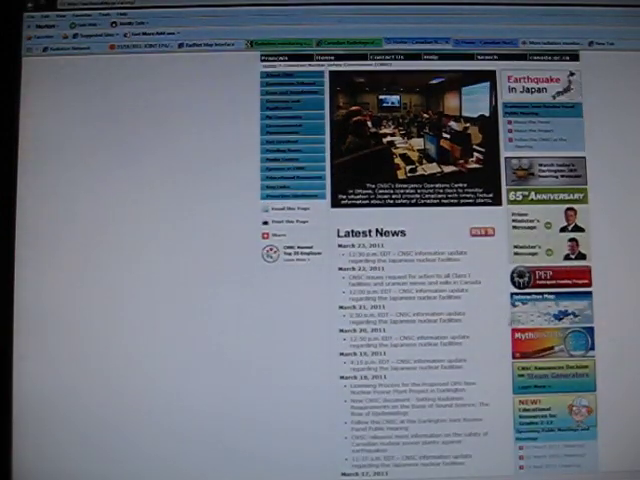